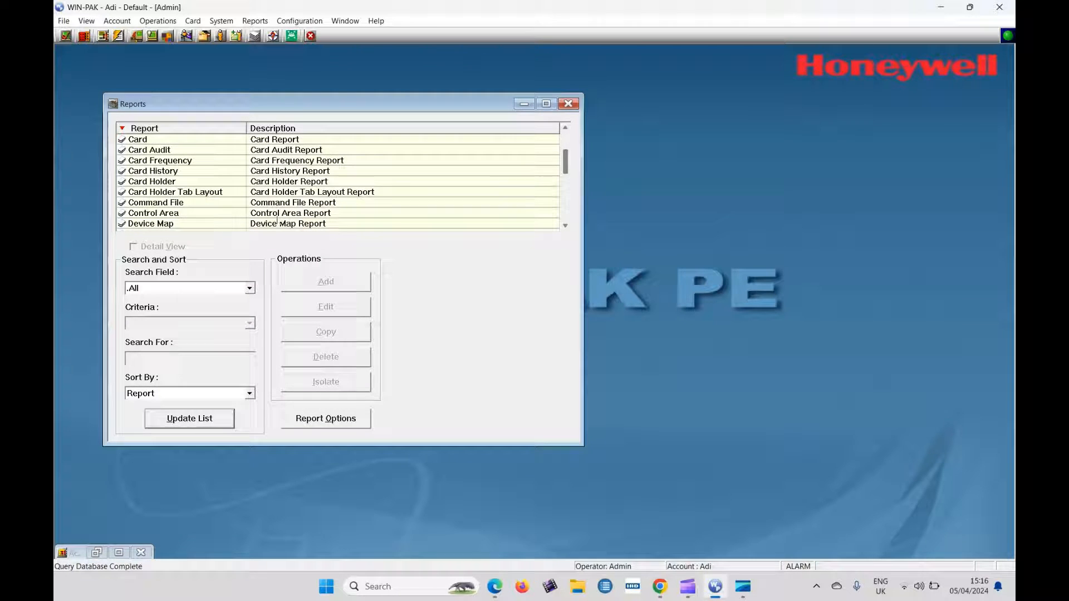
# - Open the Card History report's options dialog from the Reports window
pyautogui.doubleClick(153, 171)
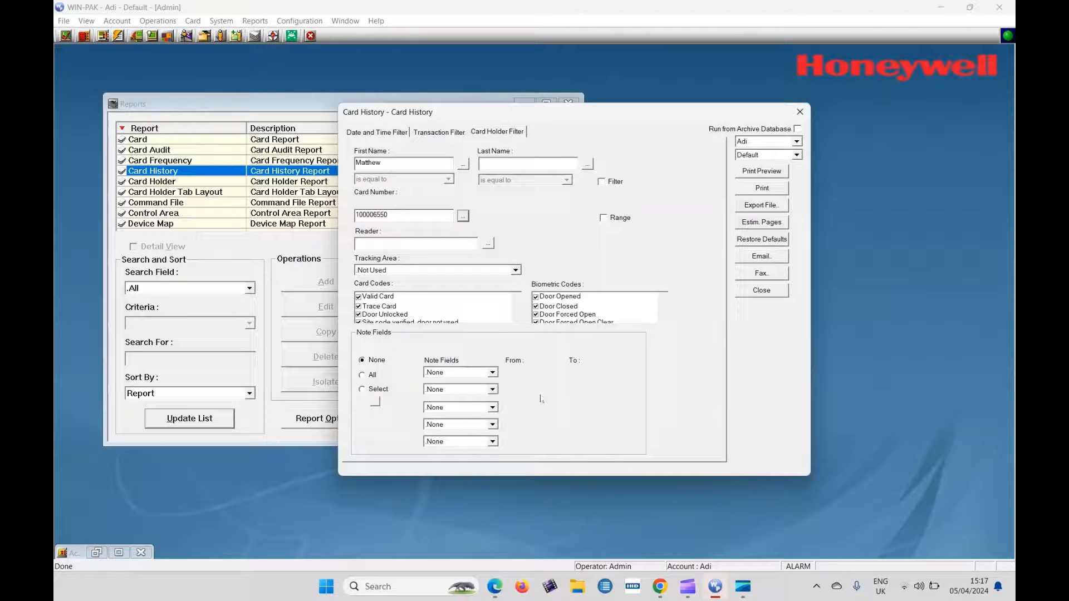
pyautogui.click(761, 171)
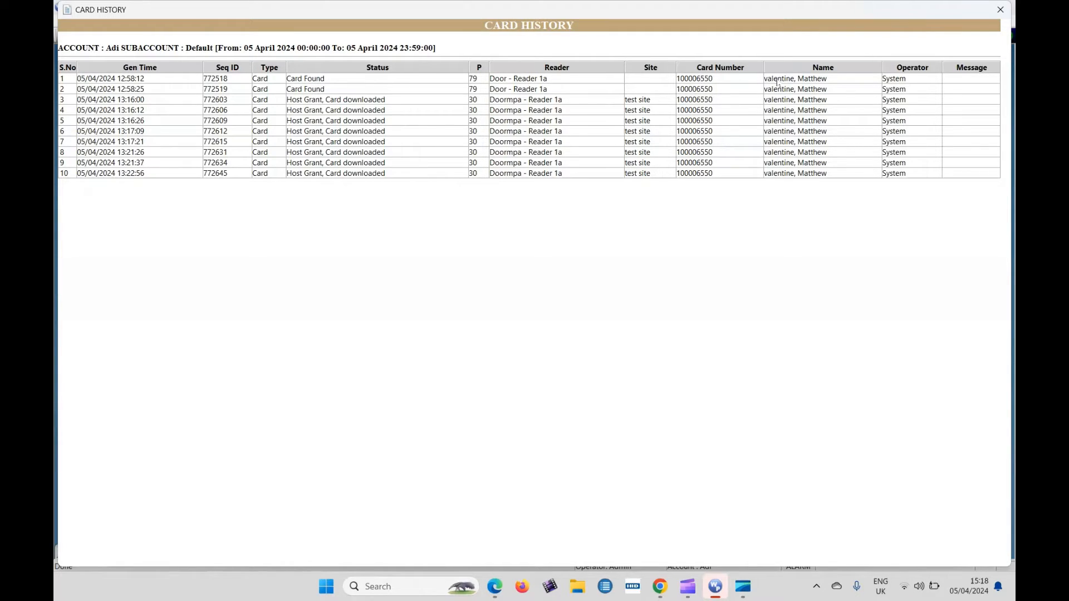